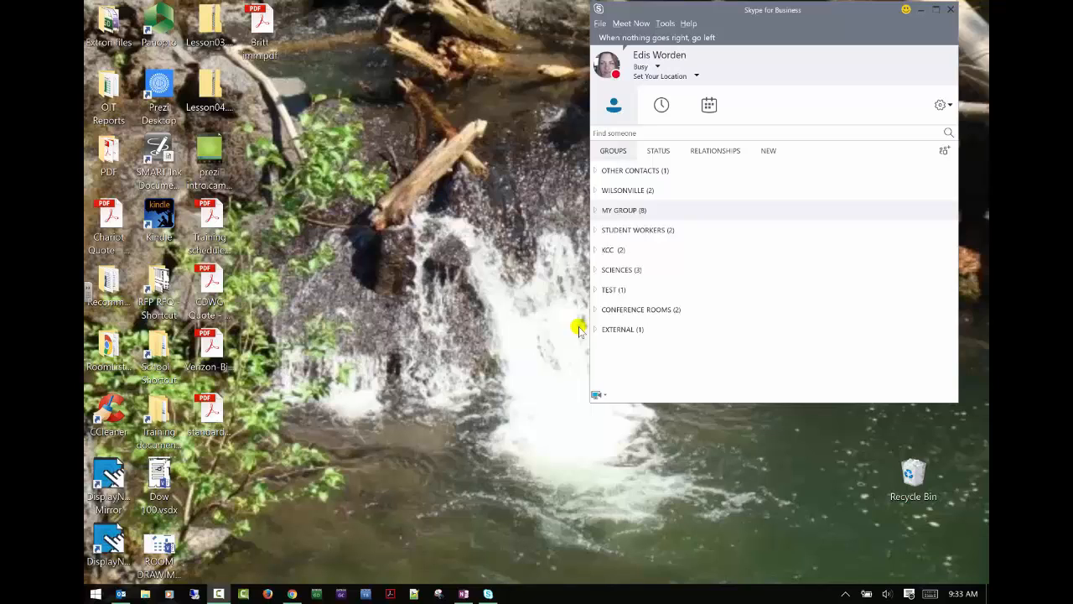
mouse_move(574, 326)
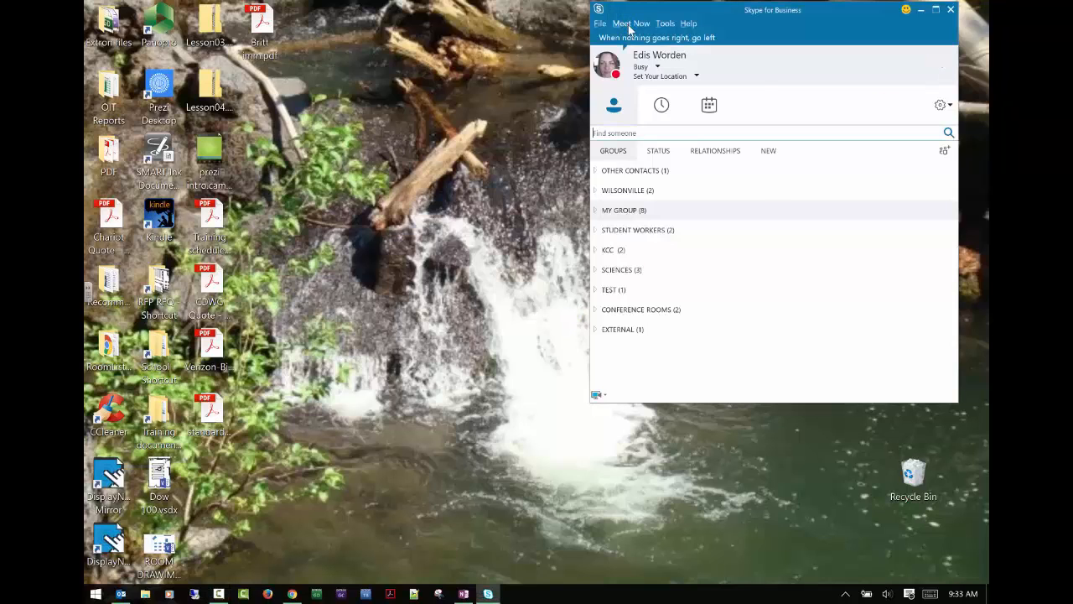
Step: Start a Meet Now meeting and request sharing the whole desktop from Present Content
click(630, 22)
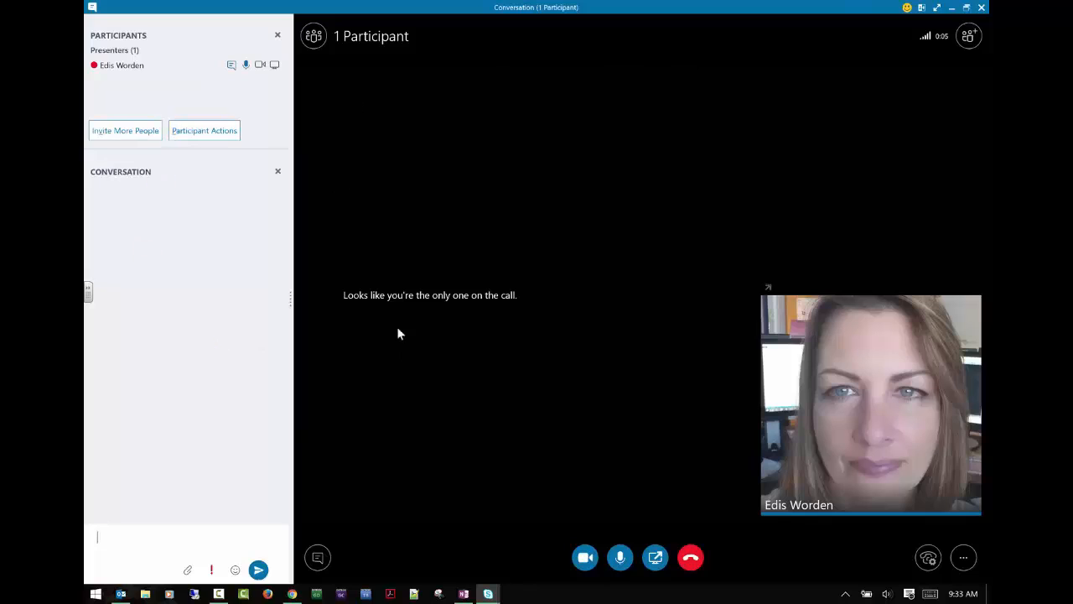
mouse_move(943, 260)
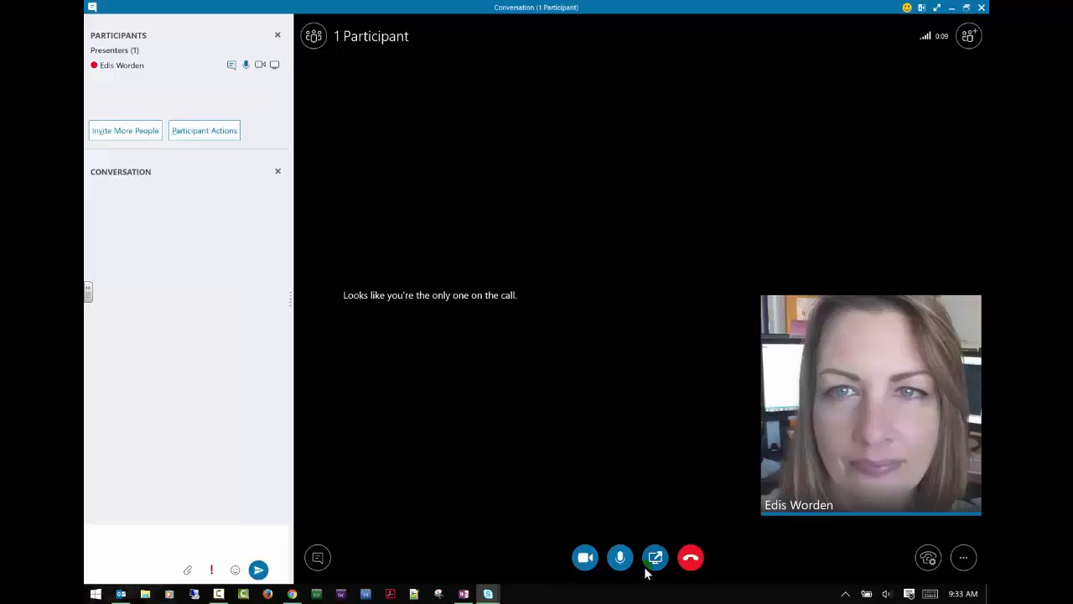
click(655, 557)
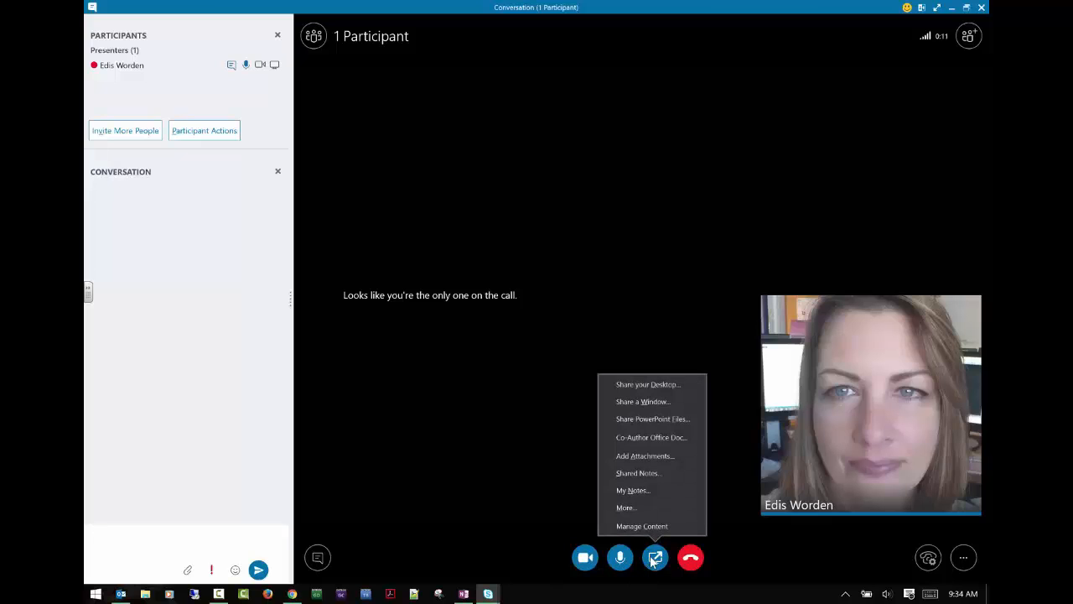
mouse_move(648, 384)
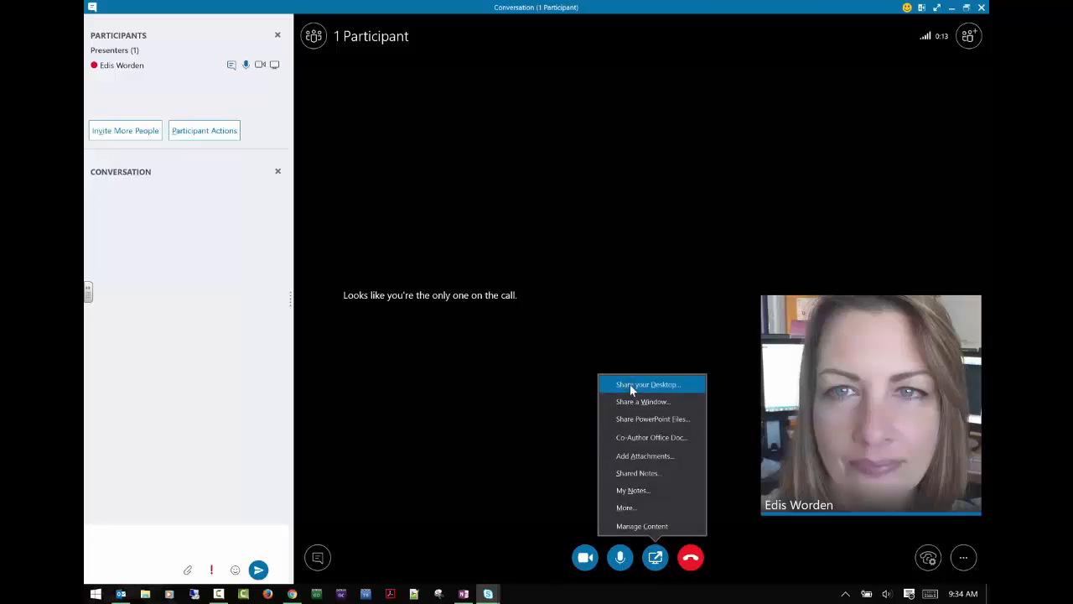
click(647, 384)
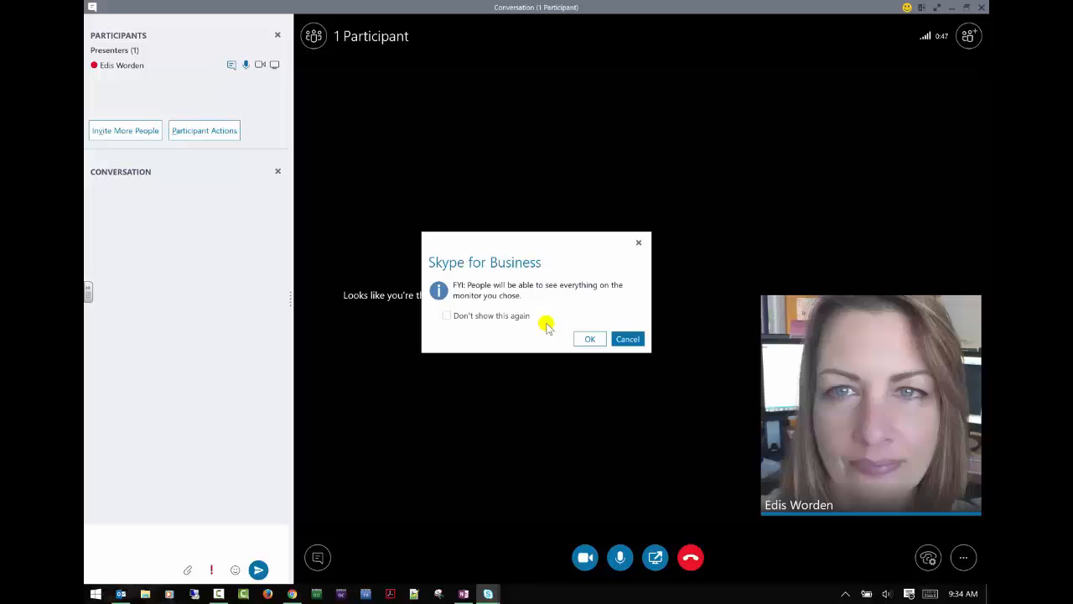
Step: Accept the monitor visibility notice so desktop sharing begins
click(589, 338)
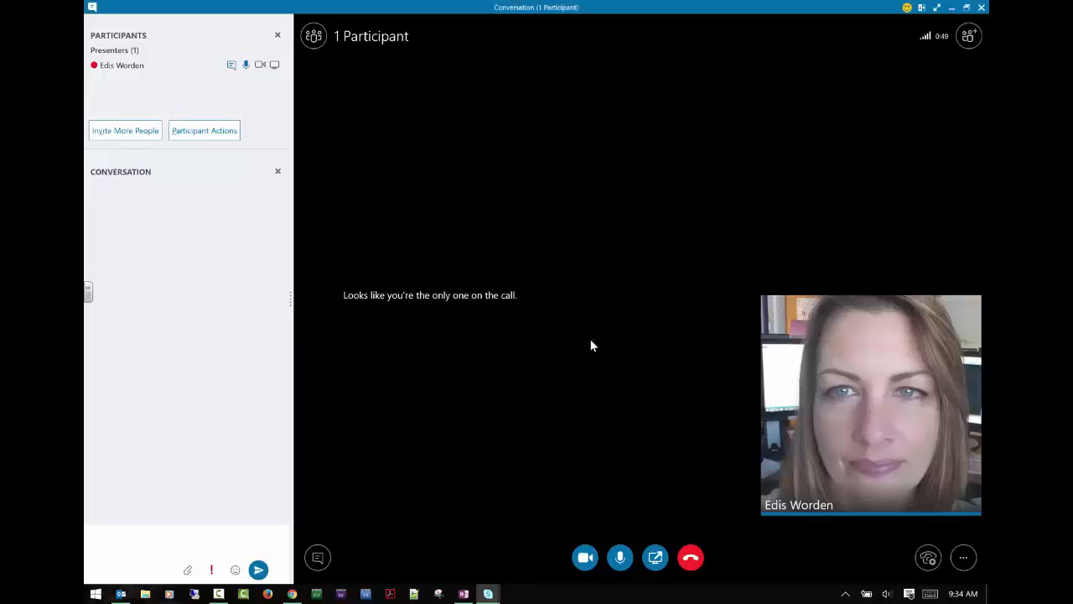
click(655, 557)
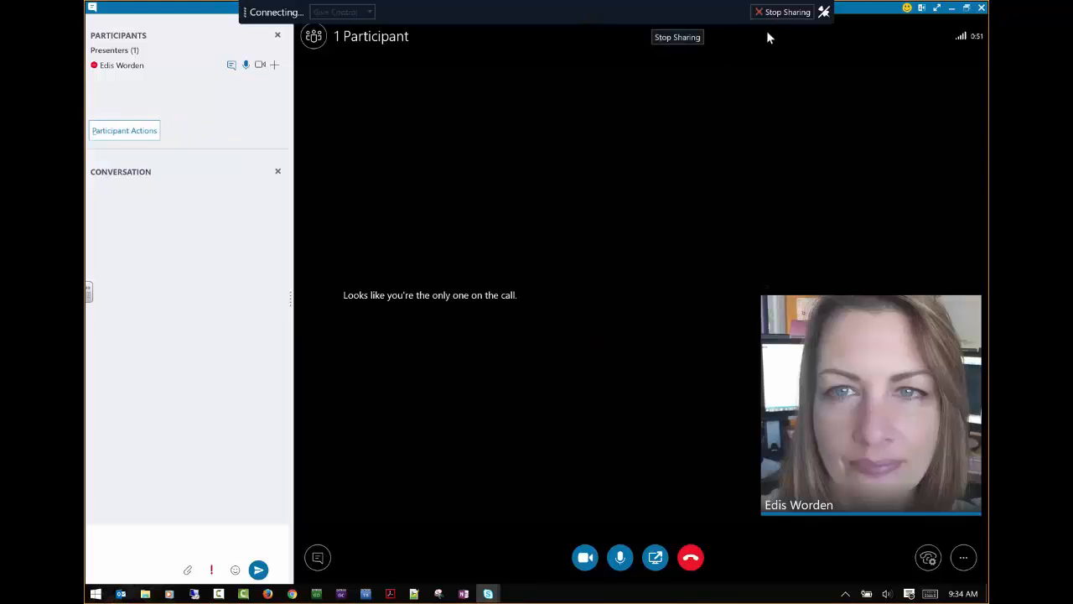
mouse_move(677, 37)
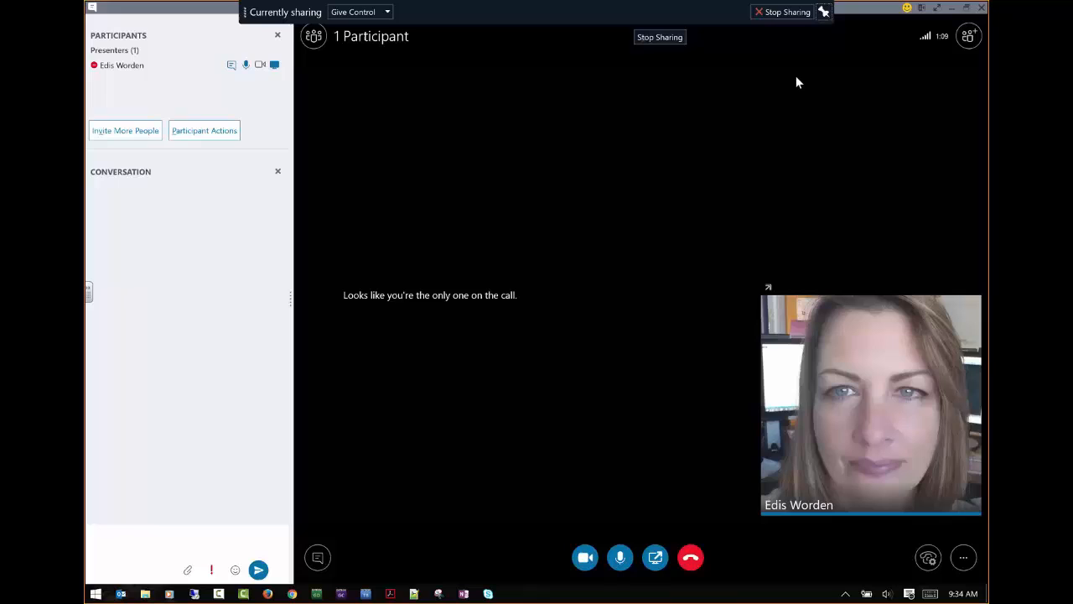
mouse_move(600, 54)
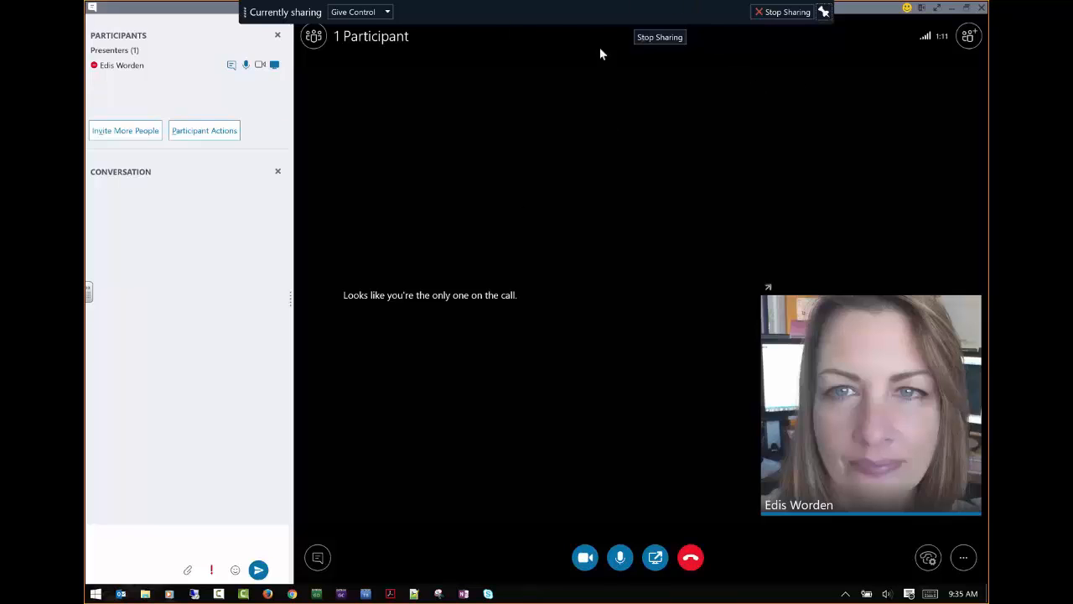
mouse_move(410, 36)
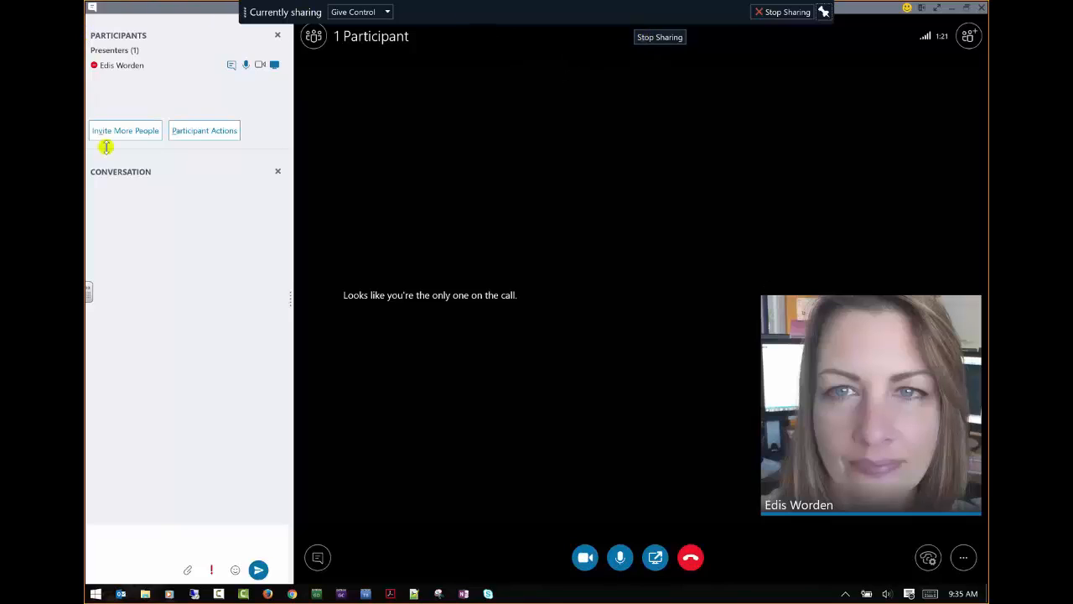
mouse_move(88, 270)
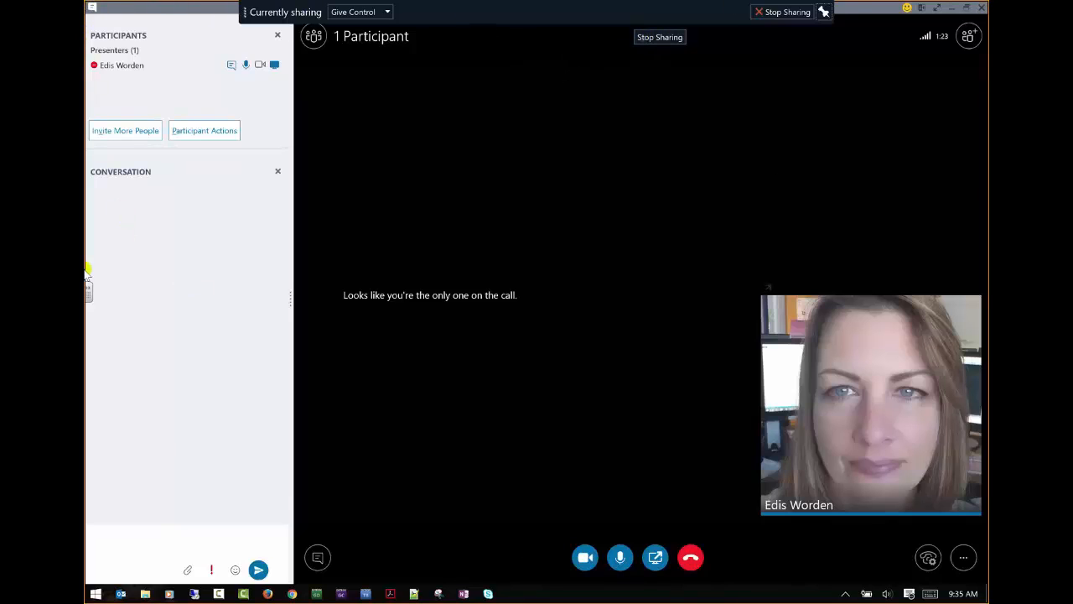
mouse_move(402, 23)
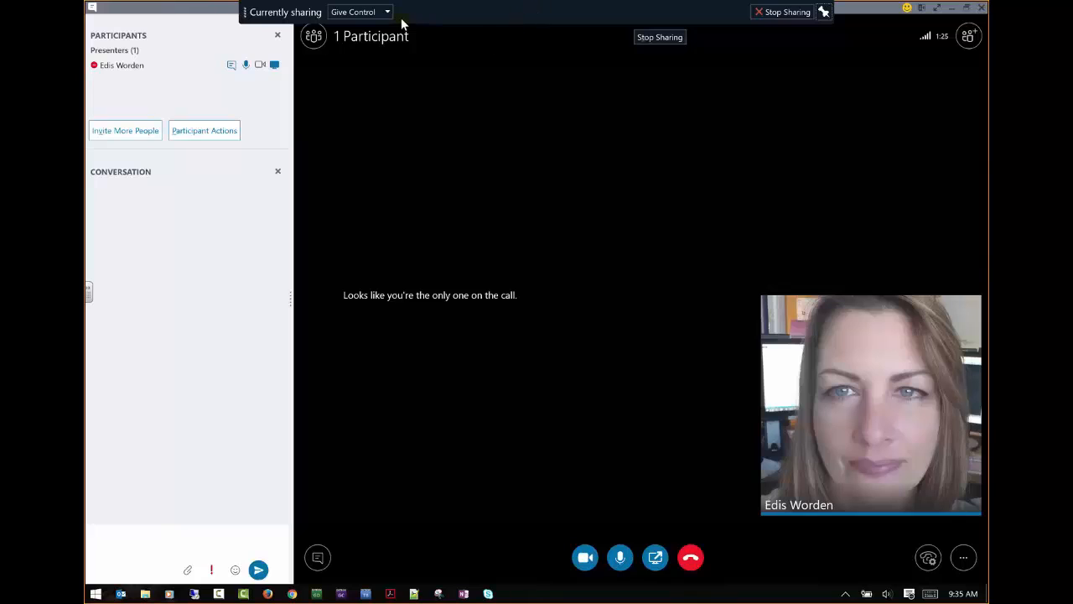
click(387, 12)
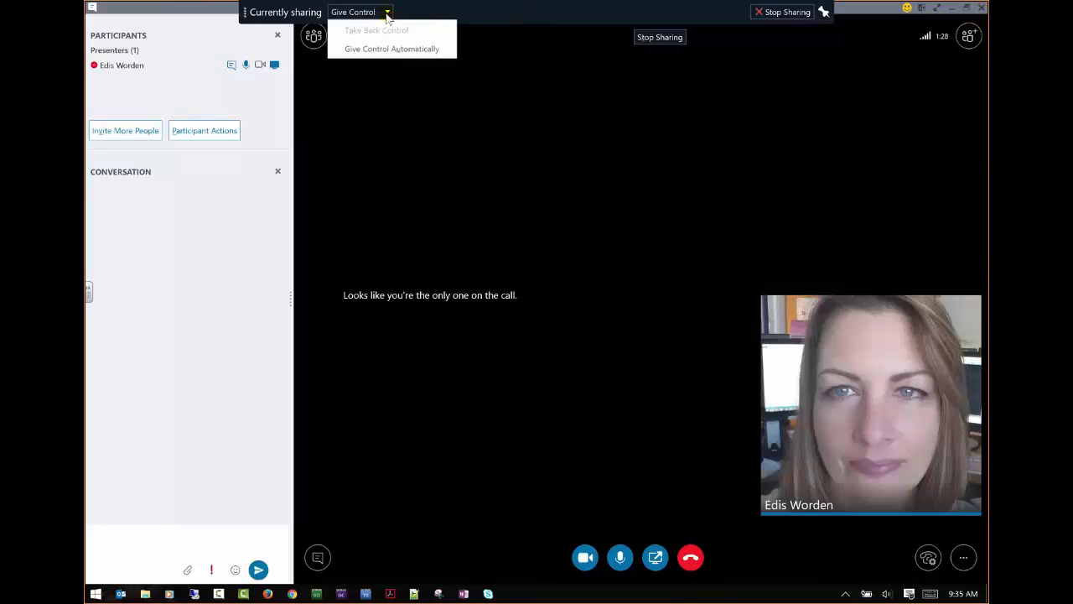
mouse_move(392, 49)
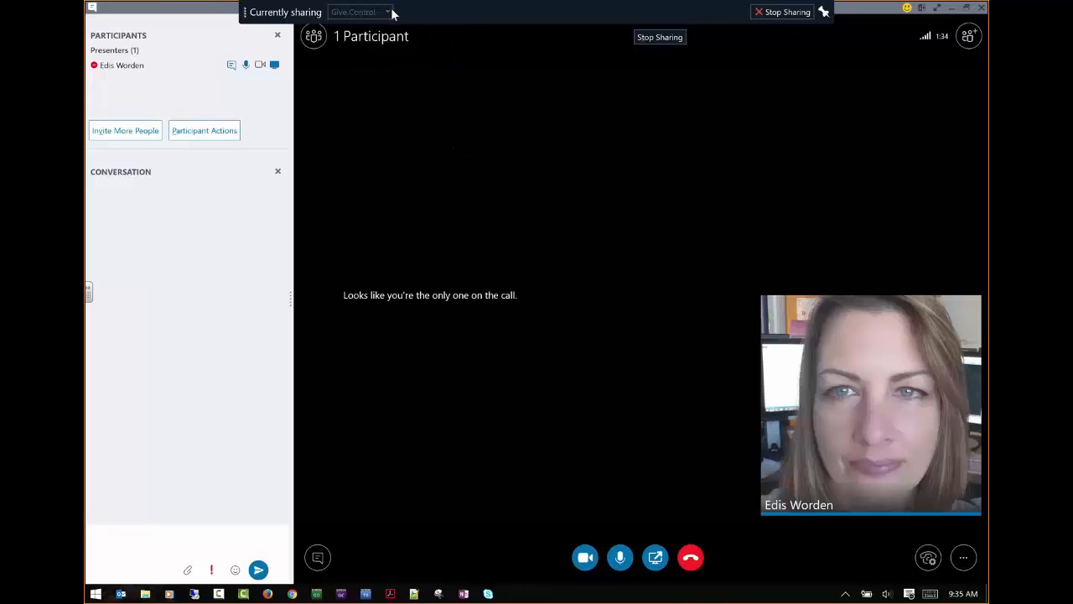
click(387, 11)
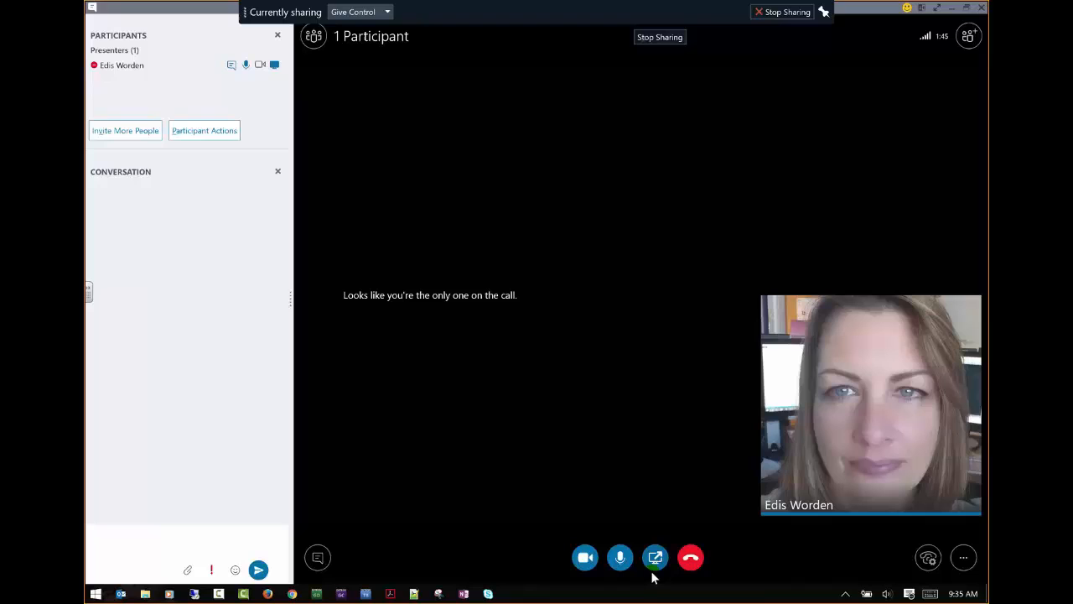
Step: Switch to sharing only the OneNote 'Signing out' window and accept the notice
click(654, 556)
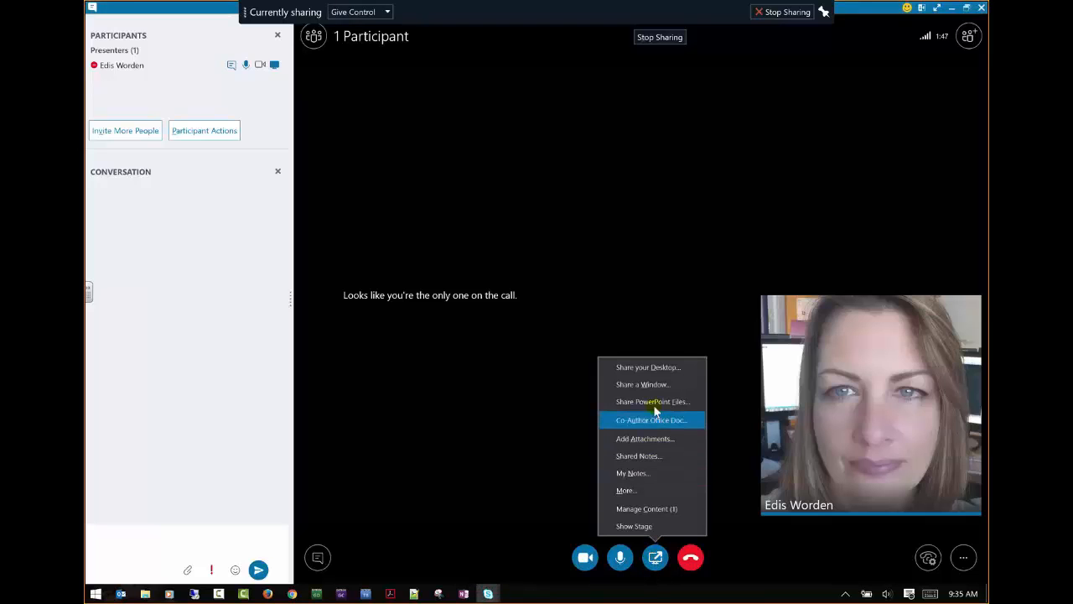
mouse_move(643, 384)
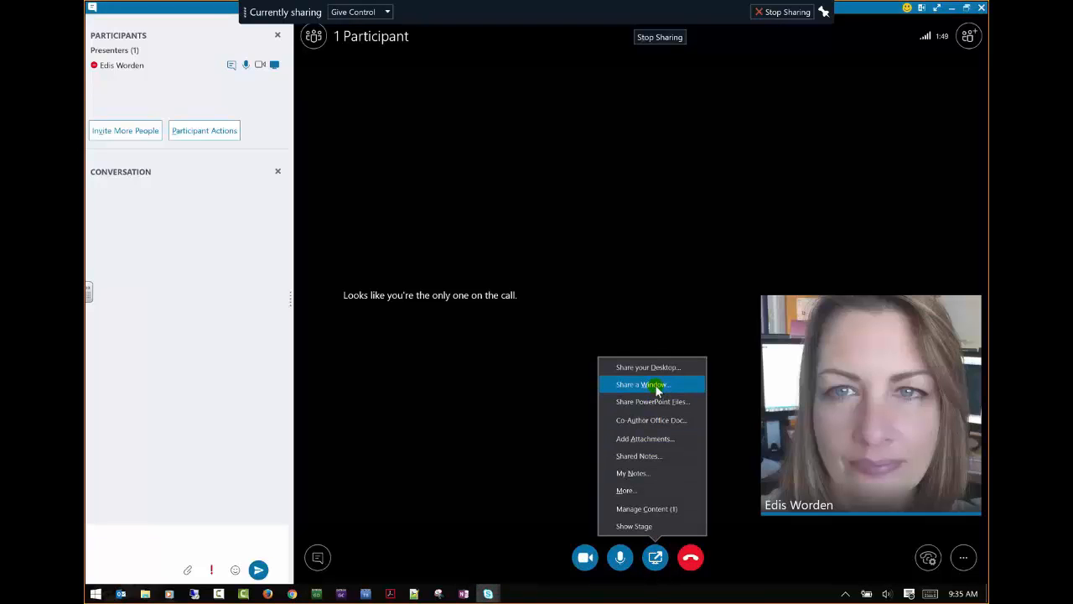
click(642, 384)
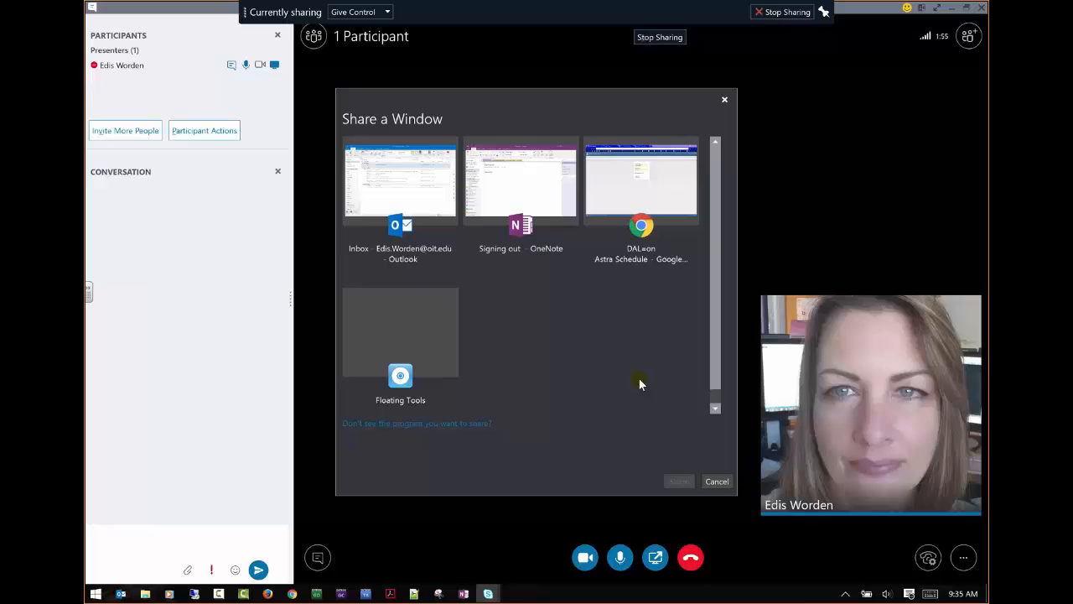
click(520, 181)
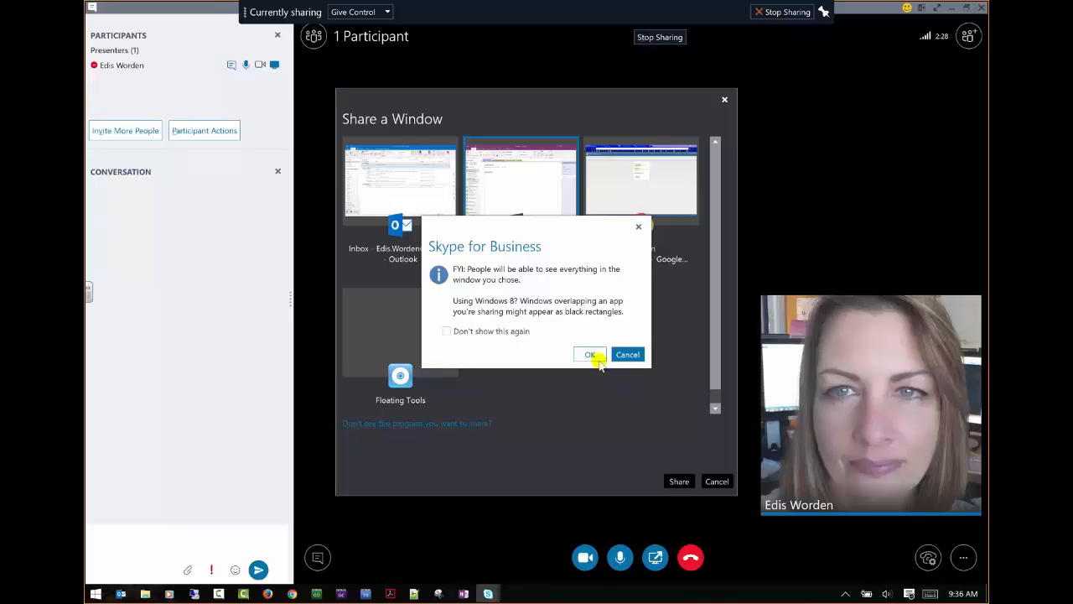
click(590, 354)
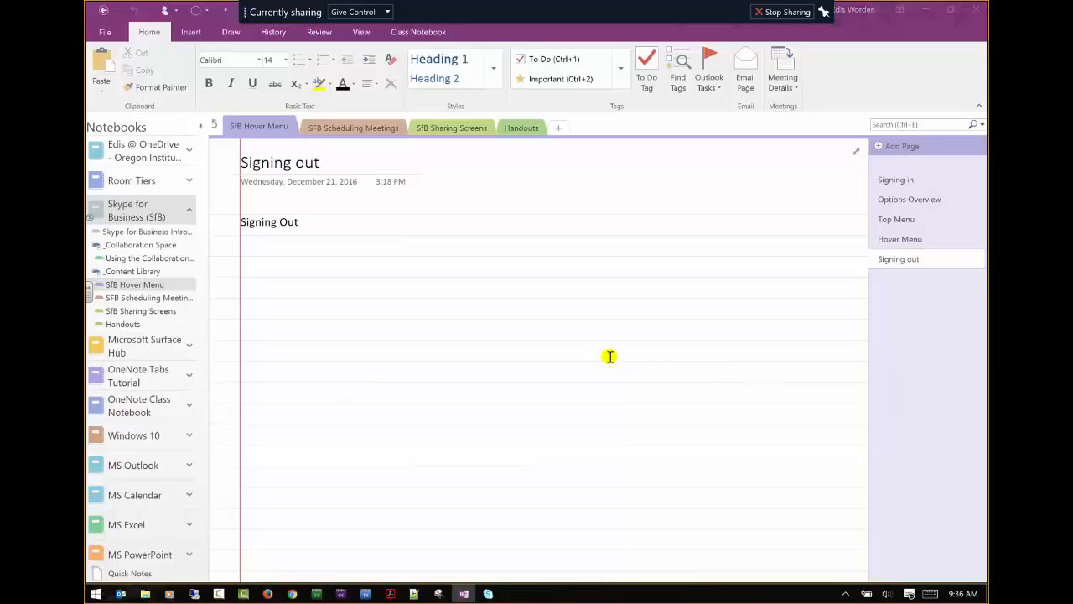
mouse_move(660, 6)
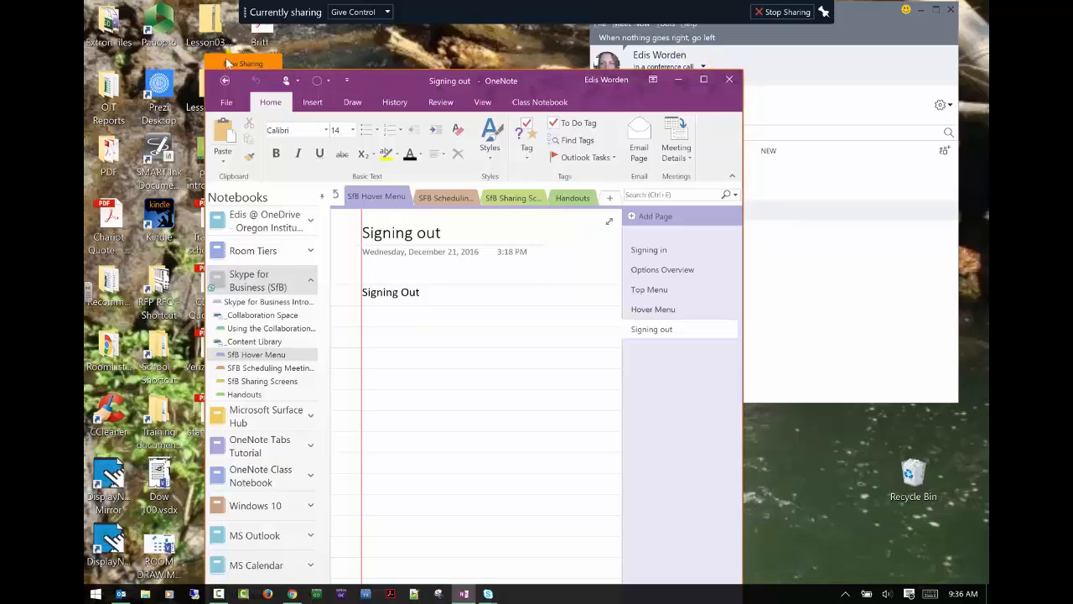
mouse_move(818, 165)
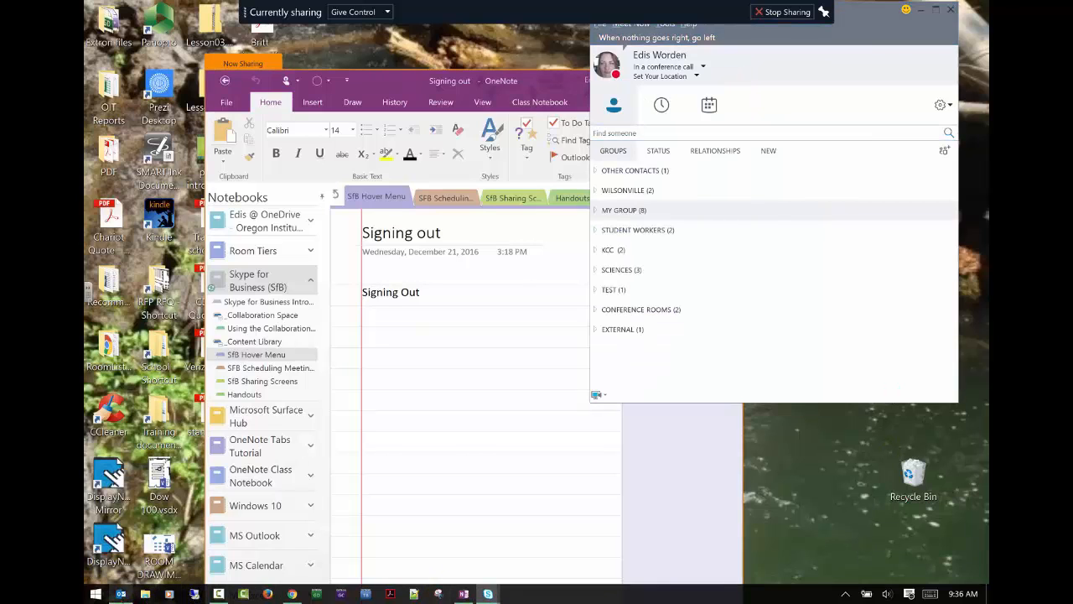
Step: Bring the Skype for Business contact list forward beside the shared OneNote window
click(120, 593)
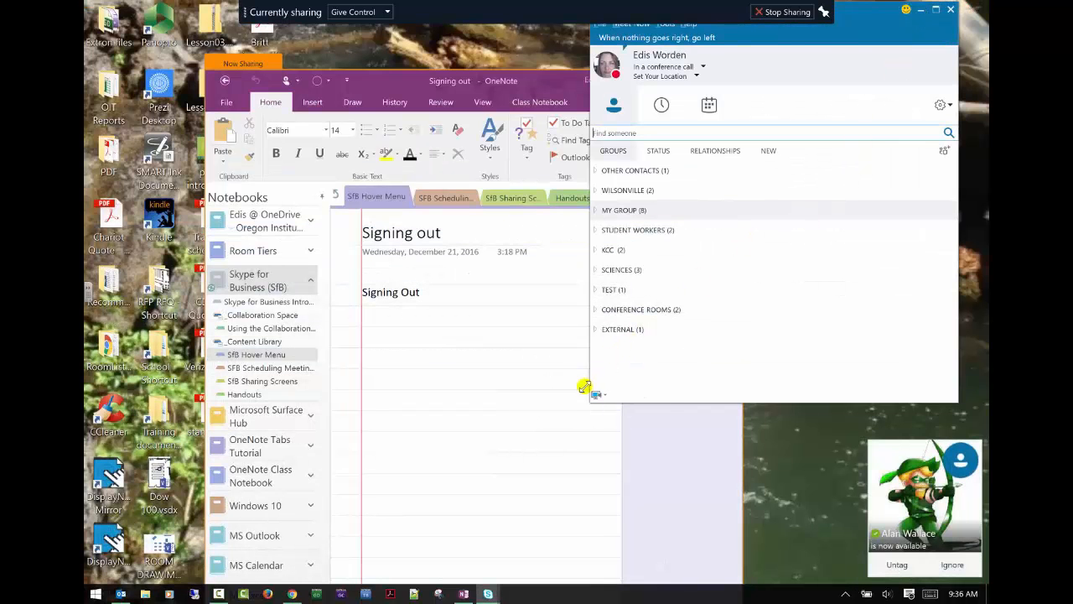
mouse_move(914, 21)
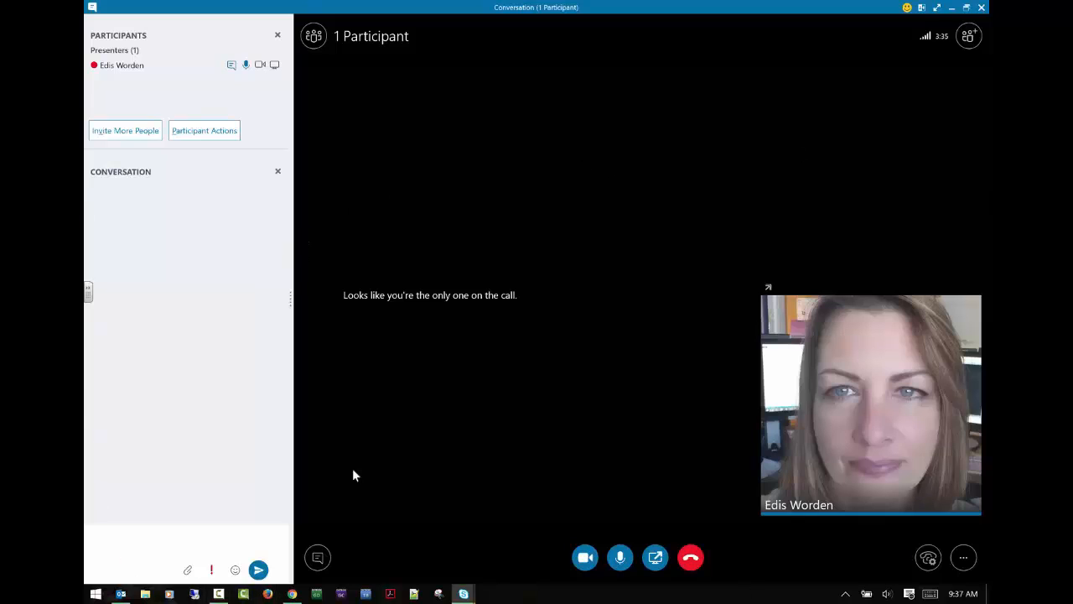
mouse_move(599, 585)
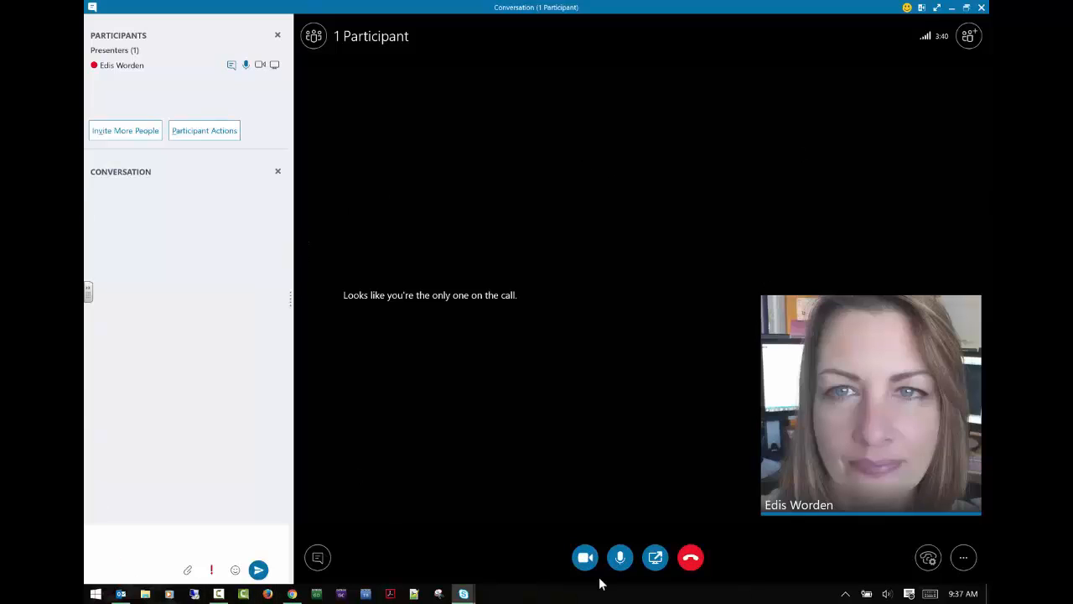